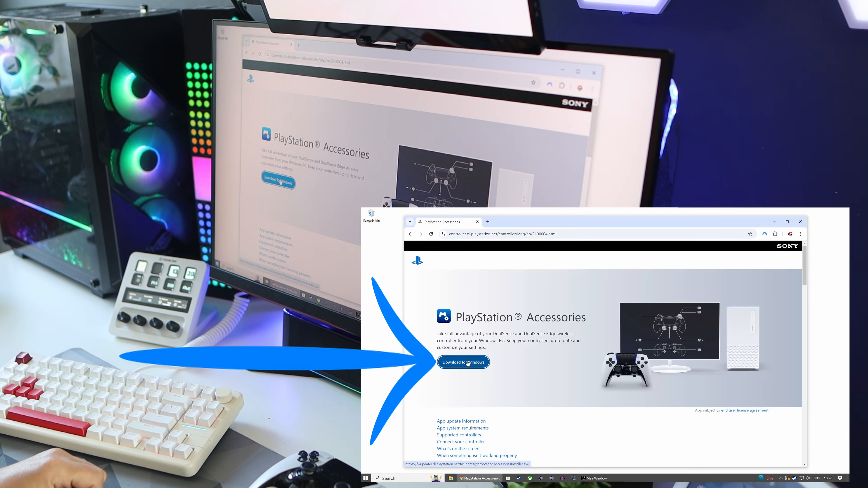
# - Download the PlayStation Accessories Windows installer from the accessories page
pyautogui.click(463, 362)
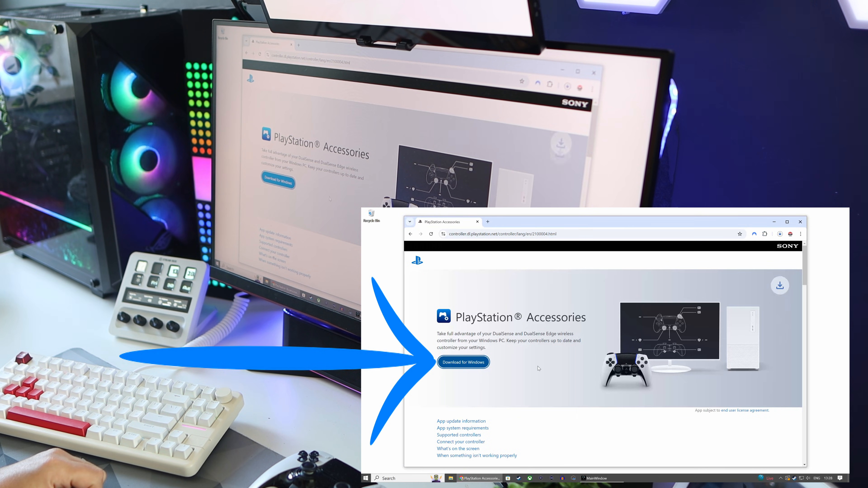
# - Run the downloaded installer and begin installing the required .NET 8.0 Desktop Runtime
pyautogui.click(464, 362)
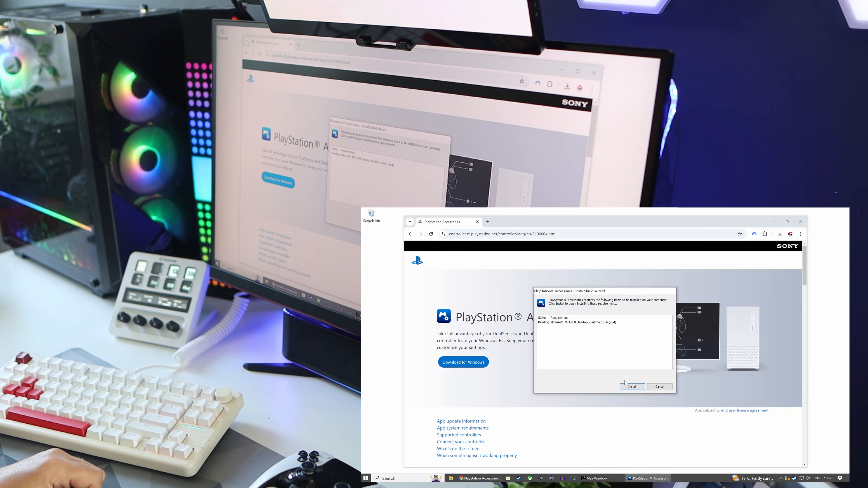
pyautogui.click(632, 386)
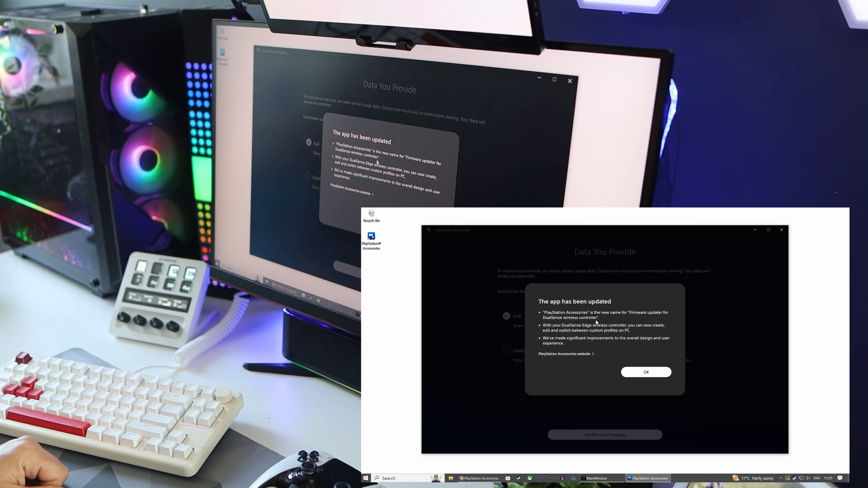
# - Dismiss the app-updated notice and confirm Limited data sharing
pyautogui.click(646, 372)
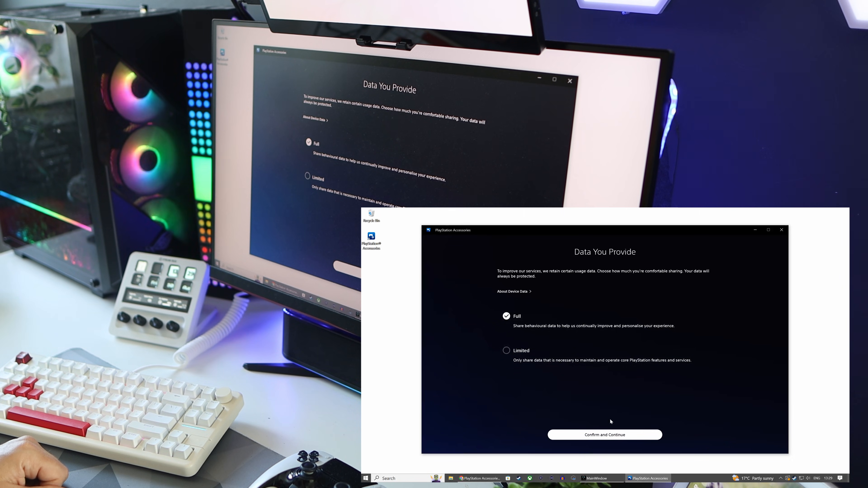
pyautogui.click(506, 350)
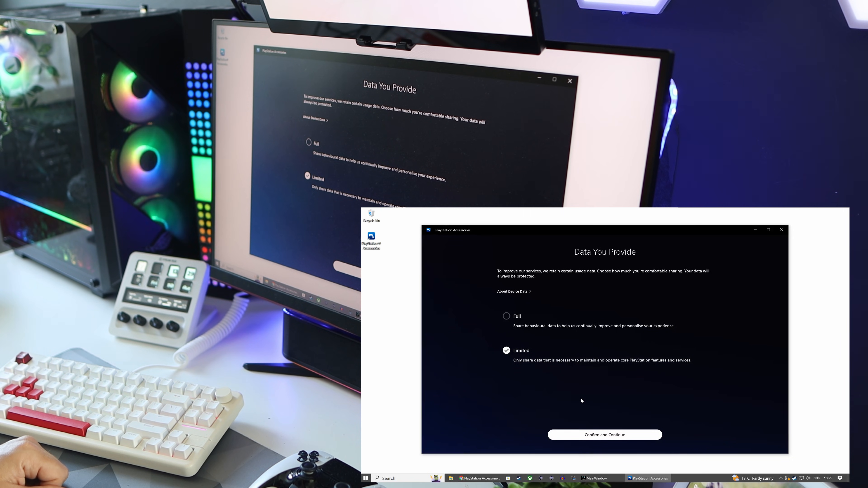
pyautogui.click(605, 435)
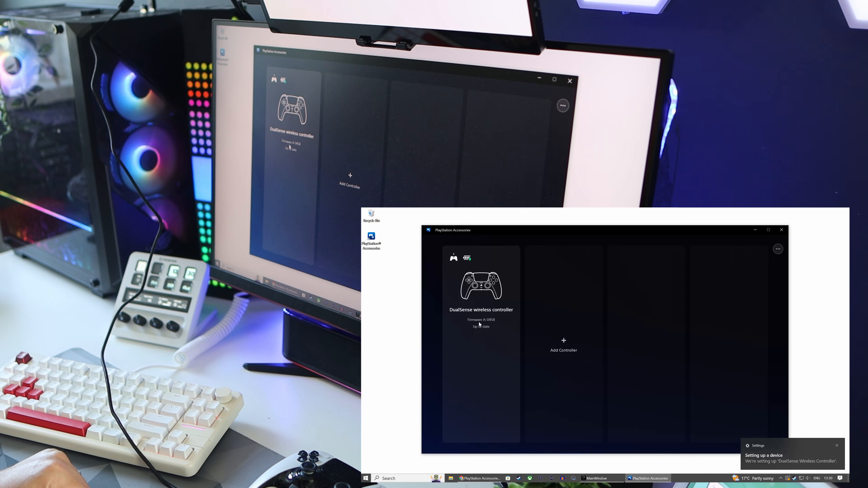
pyautogui.moveTo(472, 328)
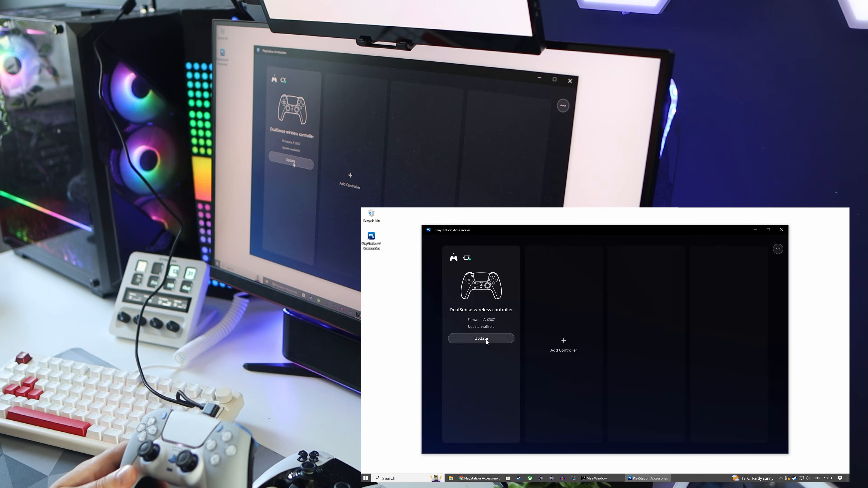
pyautogui.moveTo(482, 342)
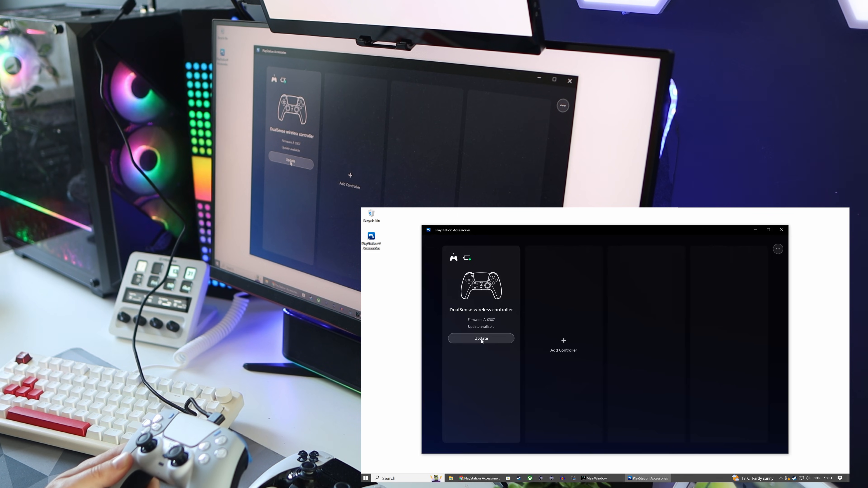
# - Start the firmware update for the DualSense controller showing an update available
pyautogui.click(481, 338)
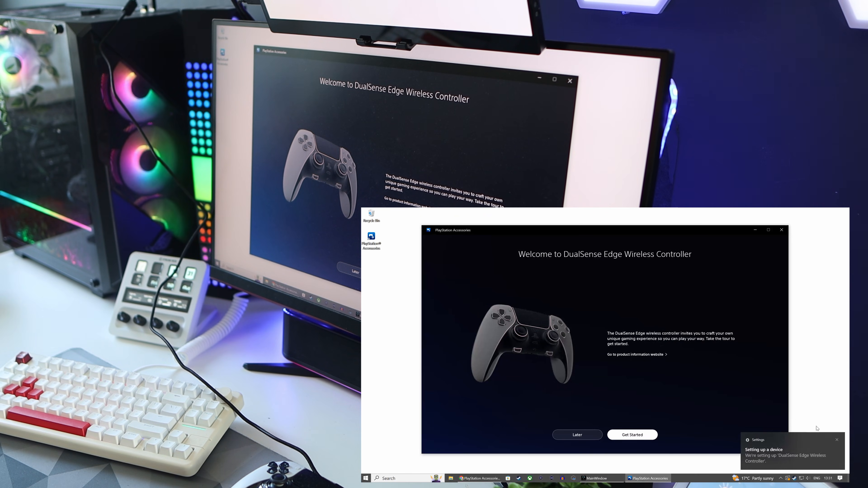
# - Start the DualSense Edge welcome tour, then skip it and confirm
pyautogui.click(632, 435)
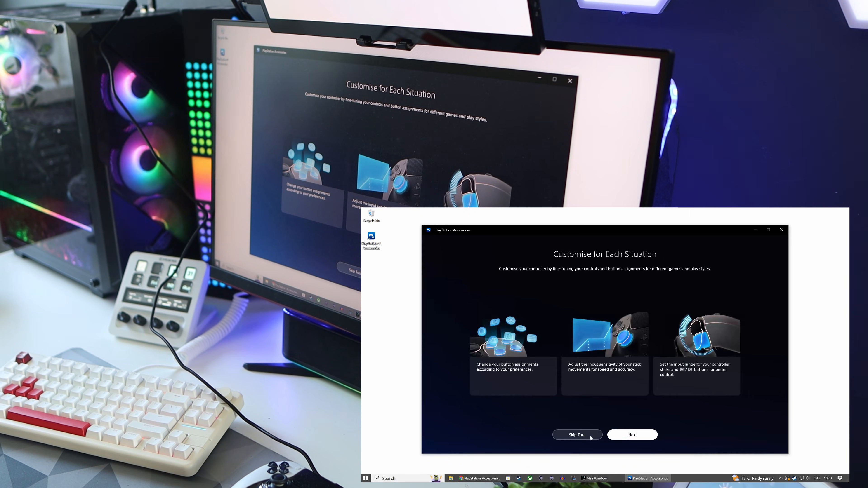
pyautogui.click(577, 435)
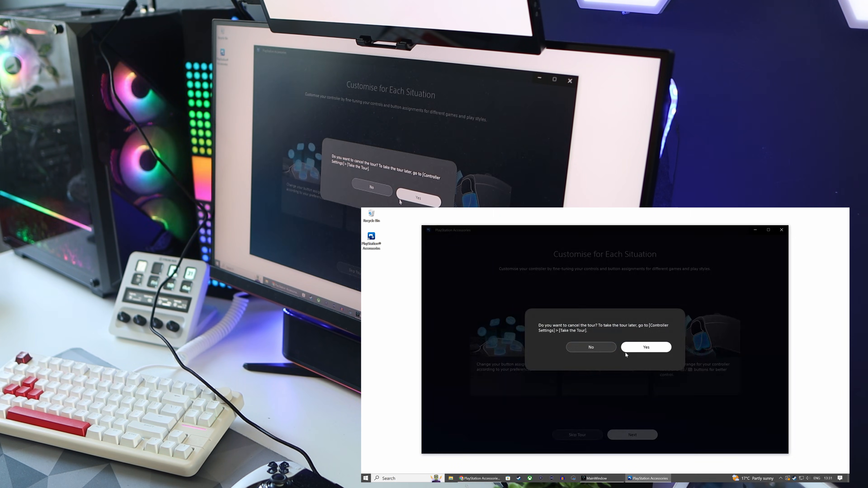
pyautogui.click(646, 347)
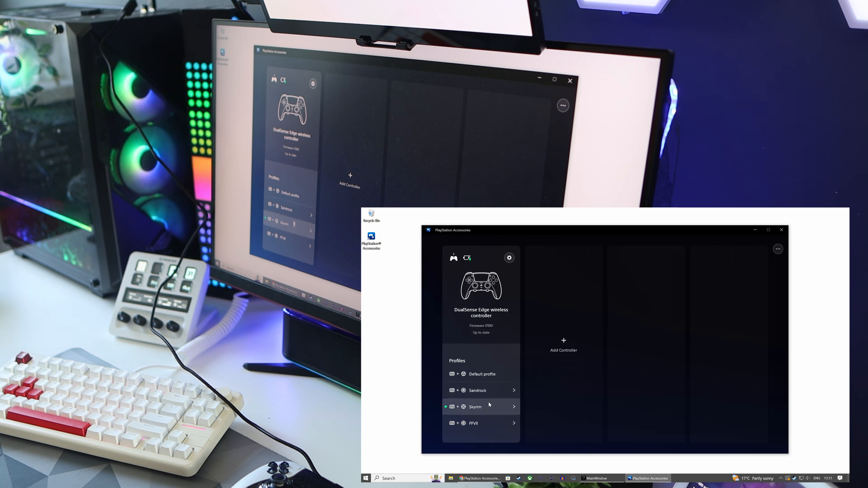
pyautogui.moveTo(498, 375)
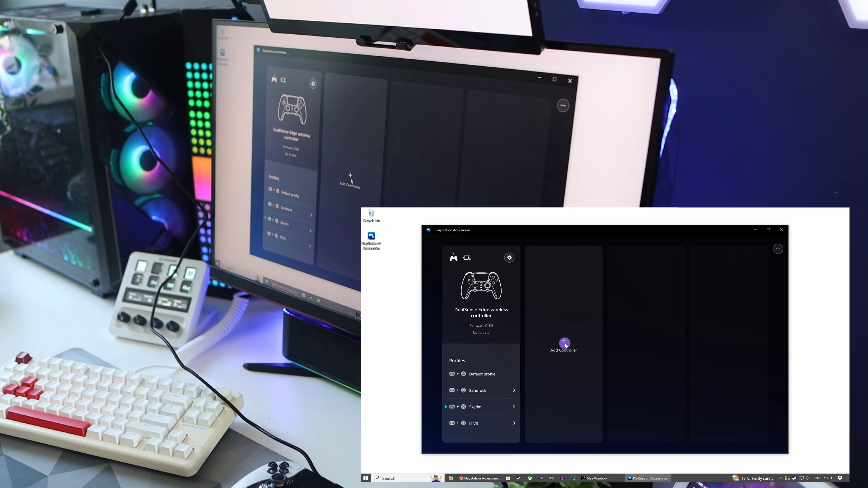
# - Show the How to Connect instructions for adding another controller
pyautogui.click(564, 343)
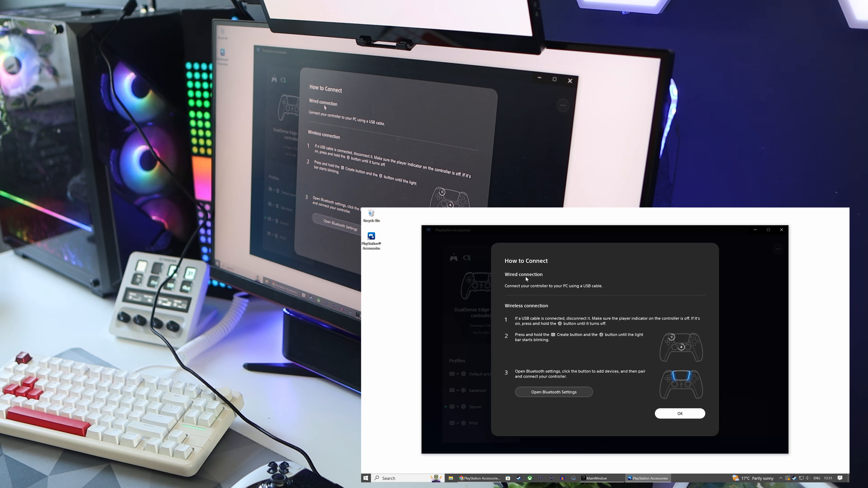
pyautogui.moveTo(646, 304)
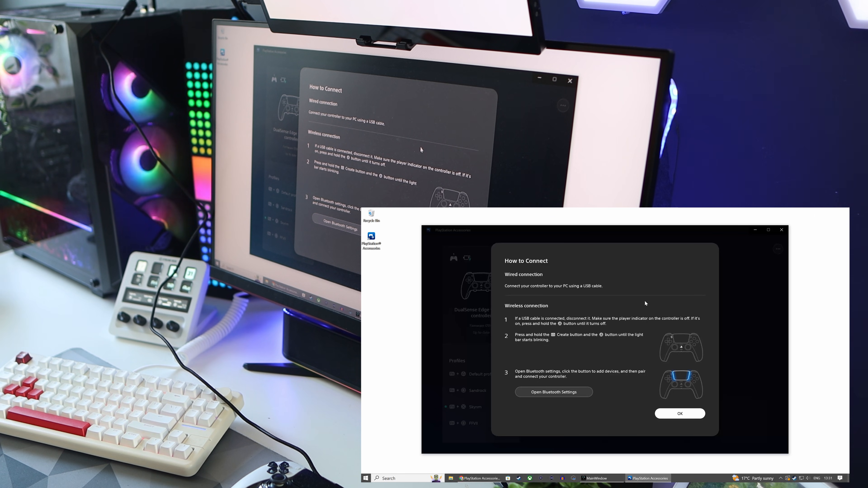